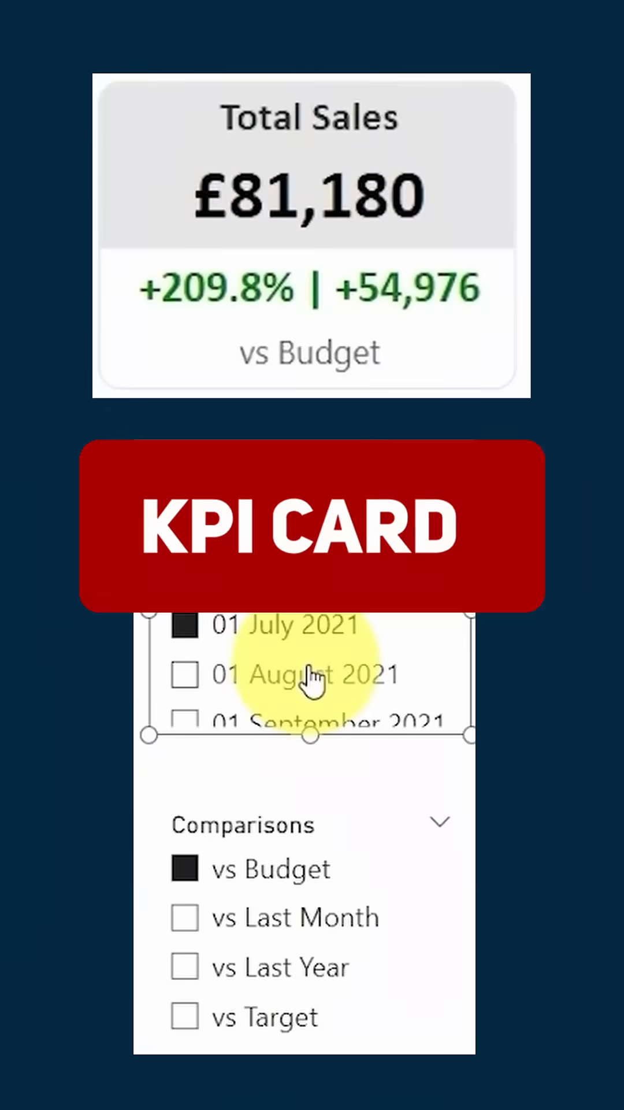
Filter to 01 August 2021 and compare Total Sales vs Last Month (£48,469, -40.3%, -32,711)
left_click(185, 673)
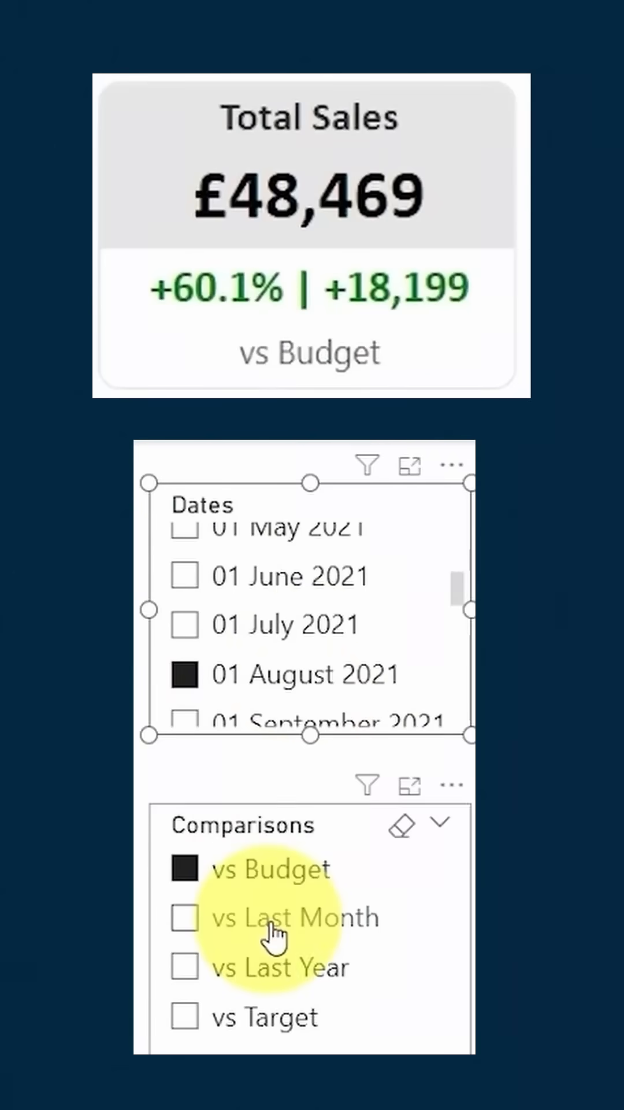
left_click(185, 917)
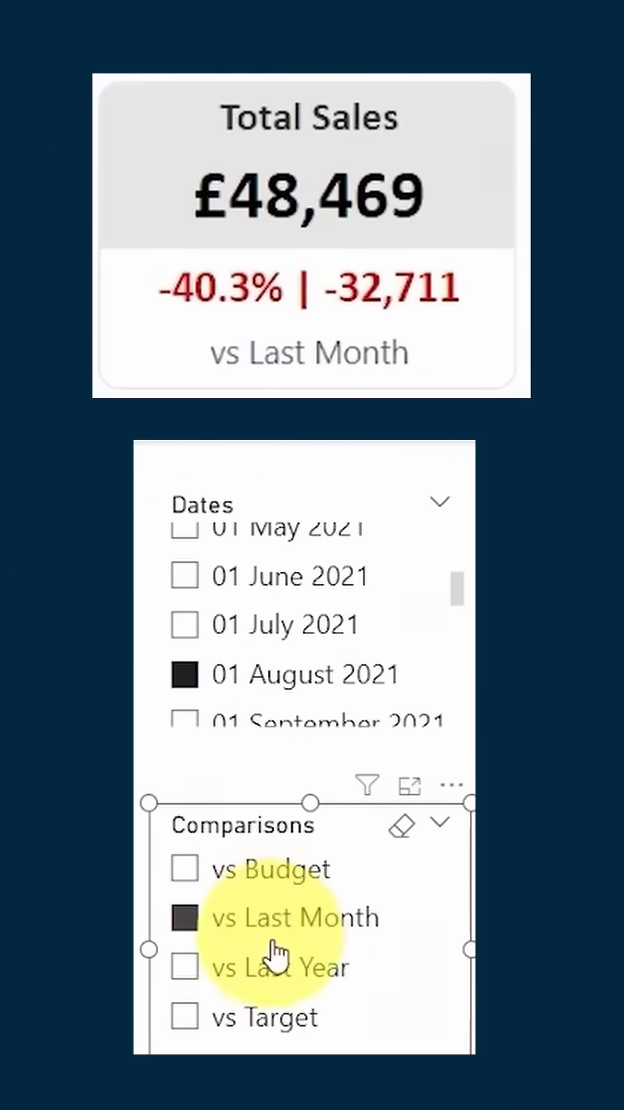
mouse_move(304, 980)
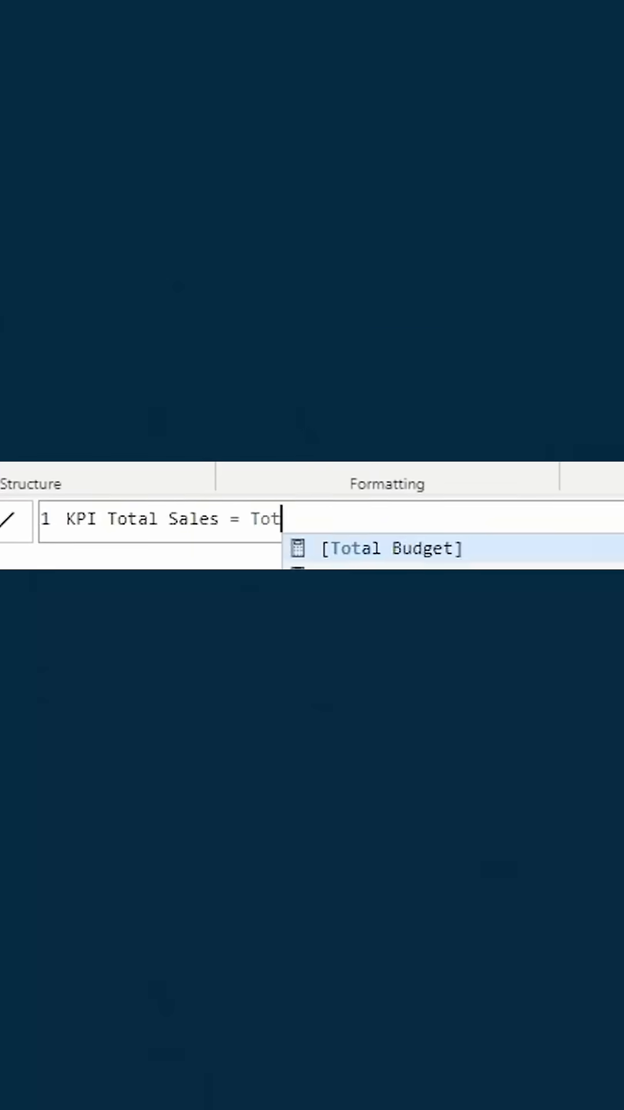
type("FORMAT([Total Sales], \"£#\"")
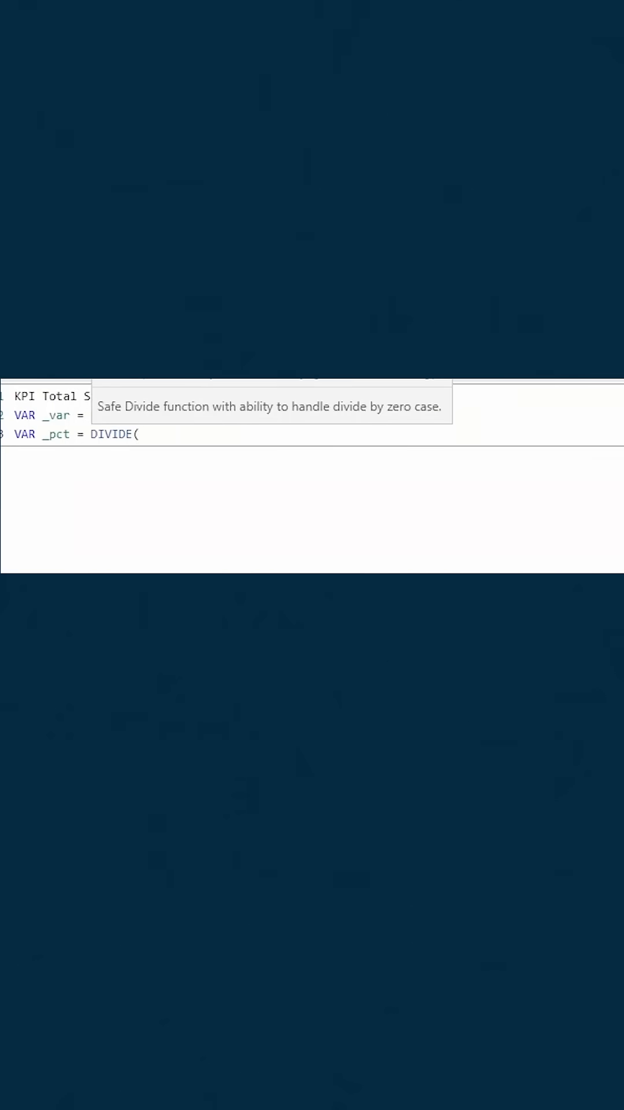
Add VAR _sign = IF( _var > 0, "+", "" ) to the KPI measure's DAX
type("VAR _sign = IF( _var > 0, \"")
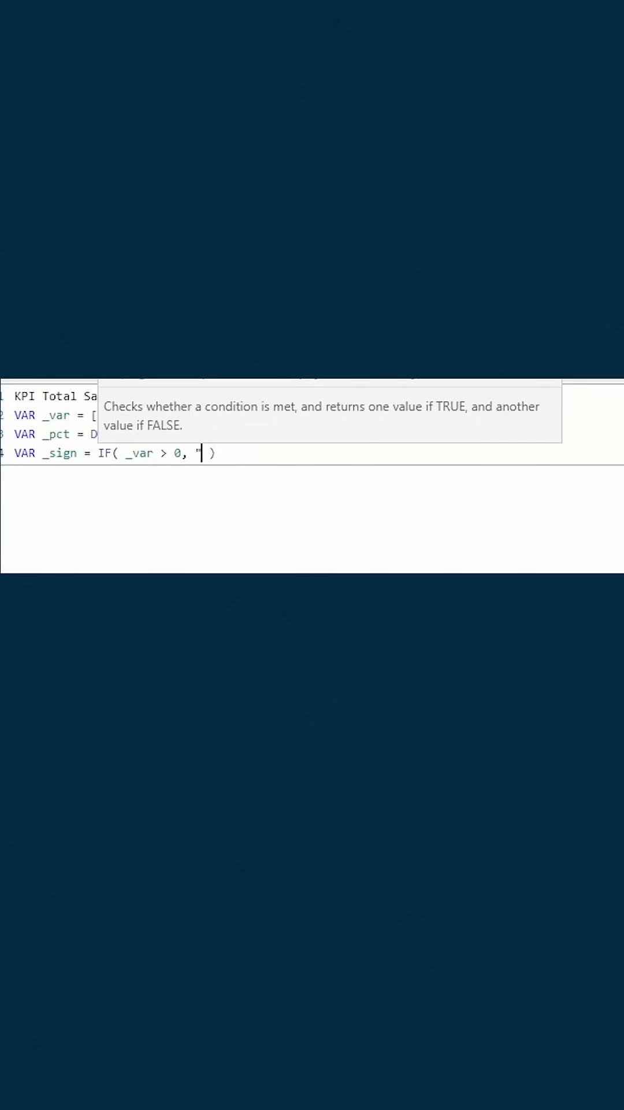
type("+\", \"\" )")
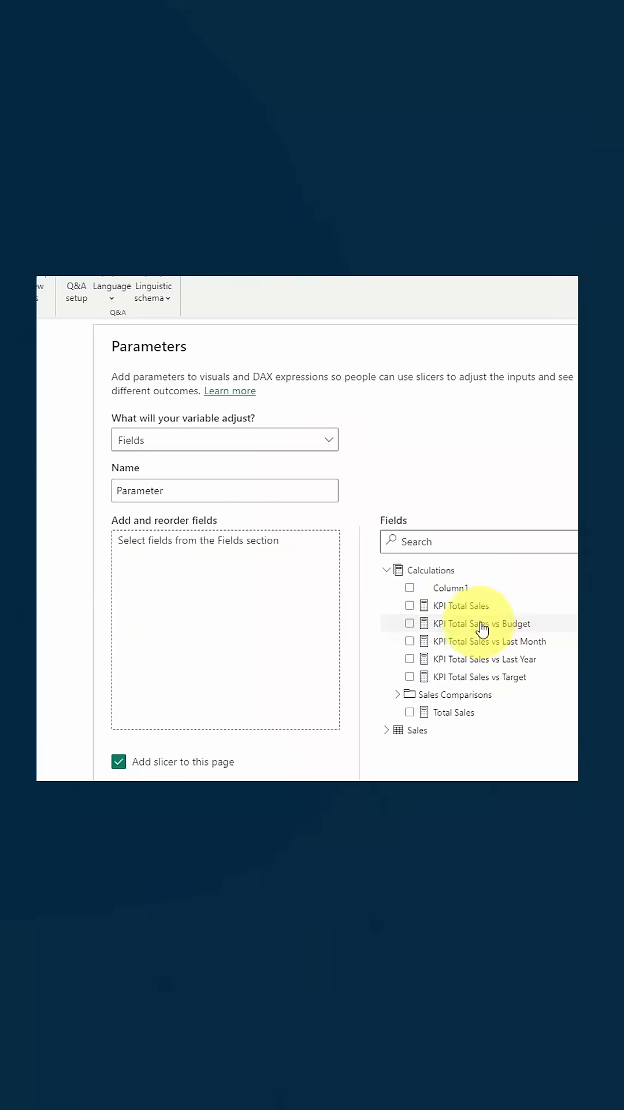
Tick KPI Total Sales vs Budget under Calculations to include it in the parameter
left_click(409, 624)
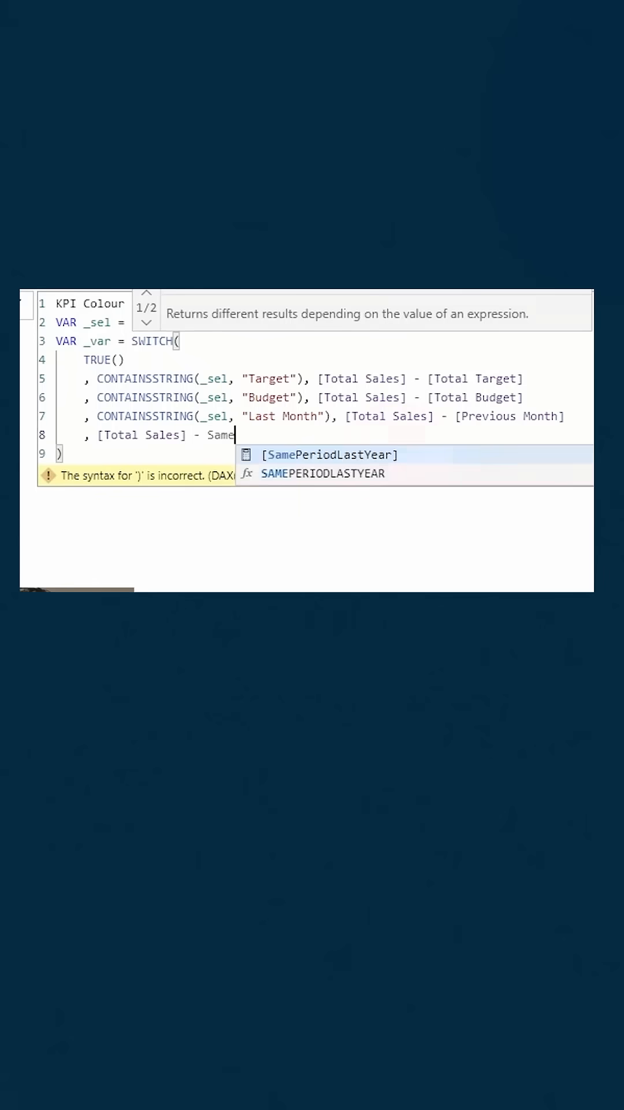
Insert [SamePeriodLastYear] from IntelliSense into the KPI Colour SWITCH formula
left_click(330, 454)
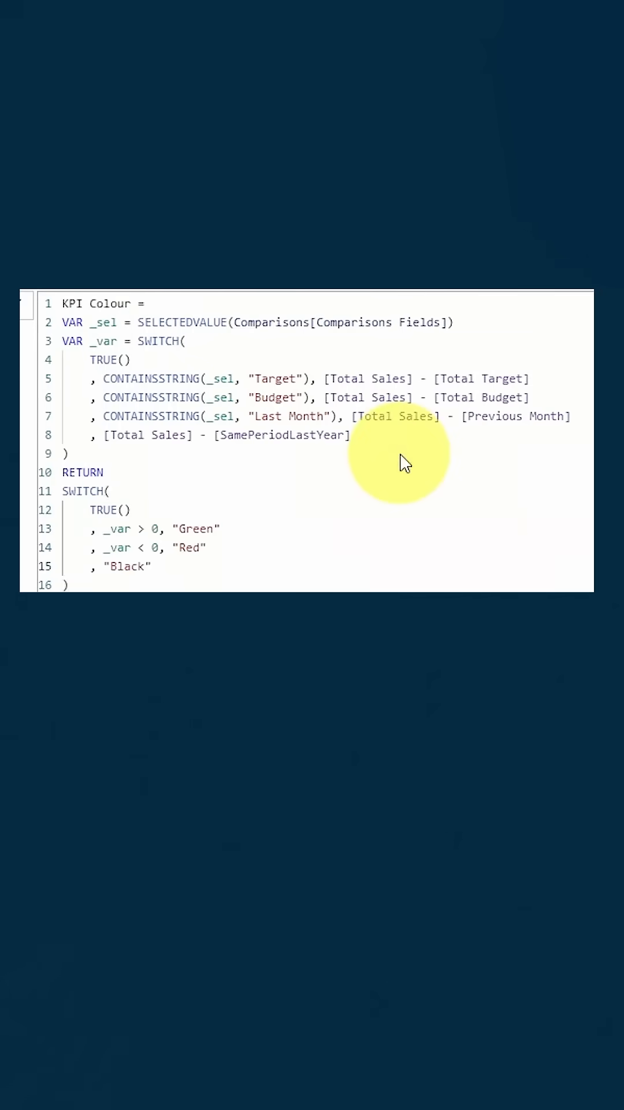